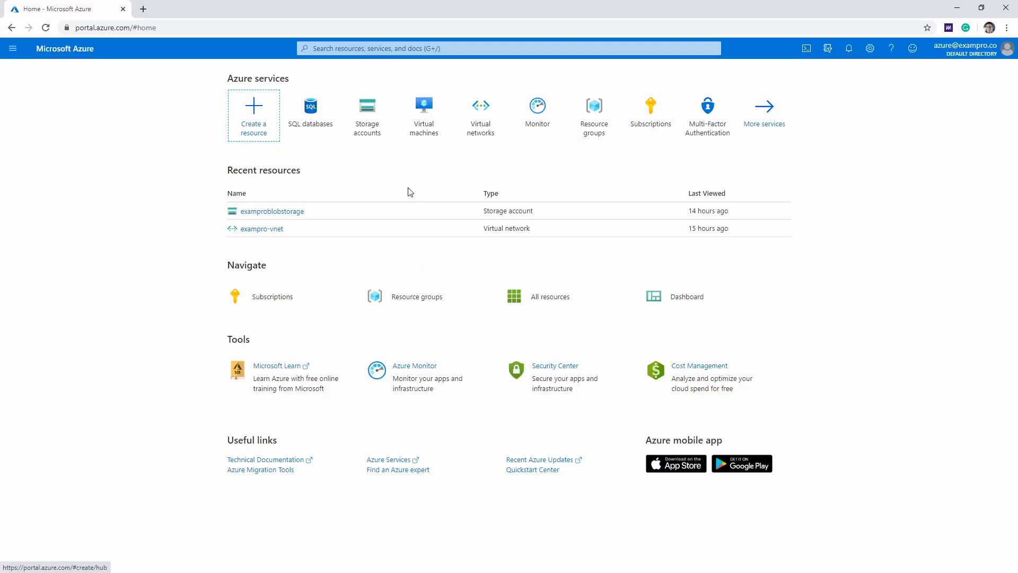
mouse_move(435, 203)
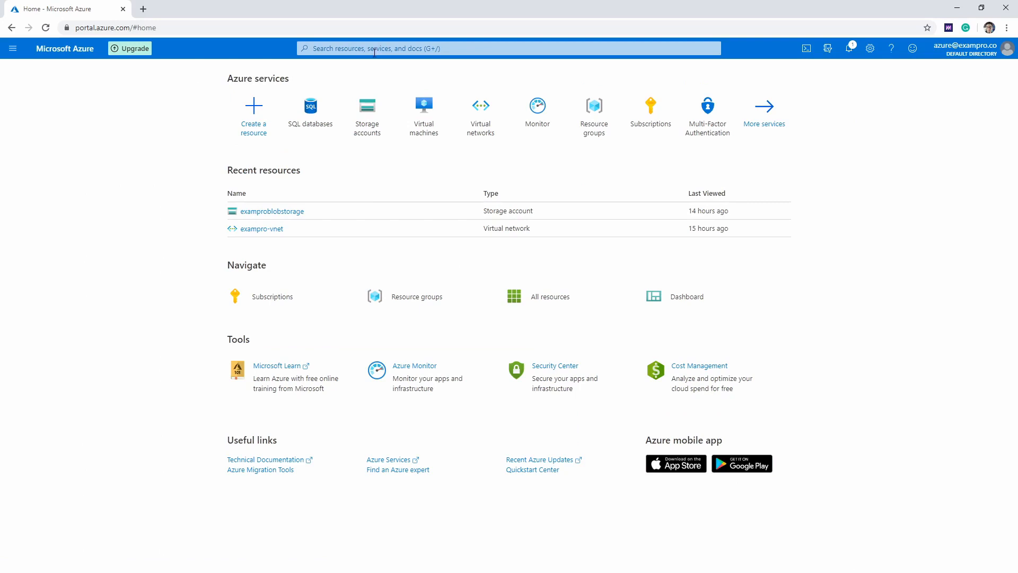
Step: Search 'marketplace' and open the Marketplace service showing its offer categories
type("marketp")
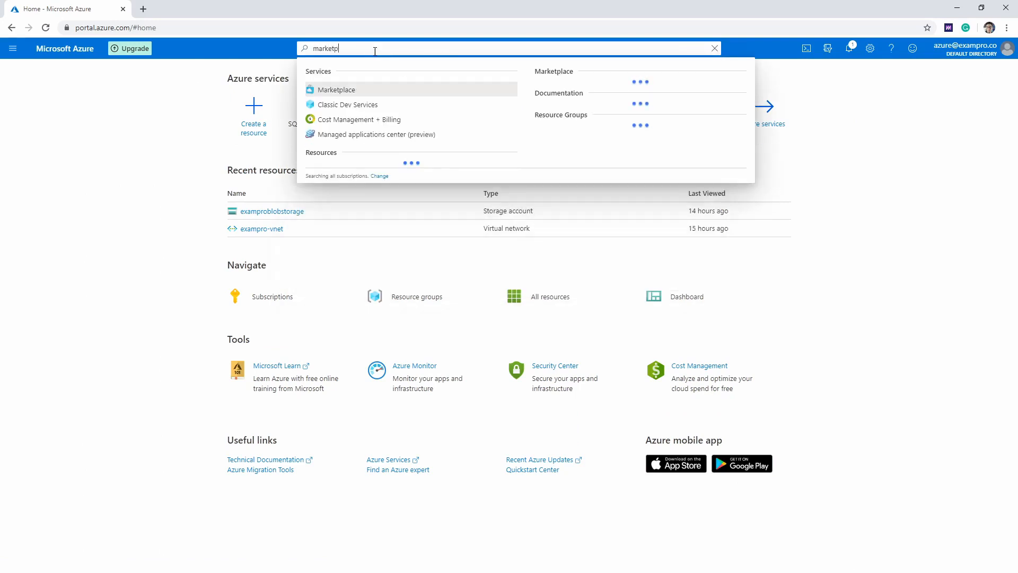
left_click(335, 90)
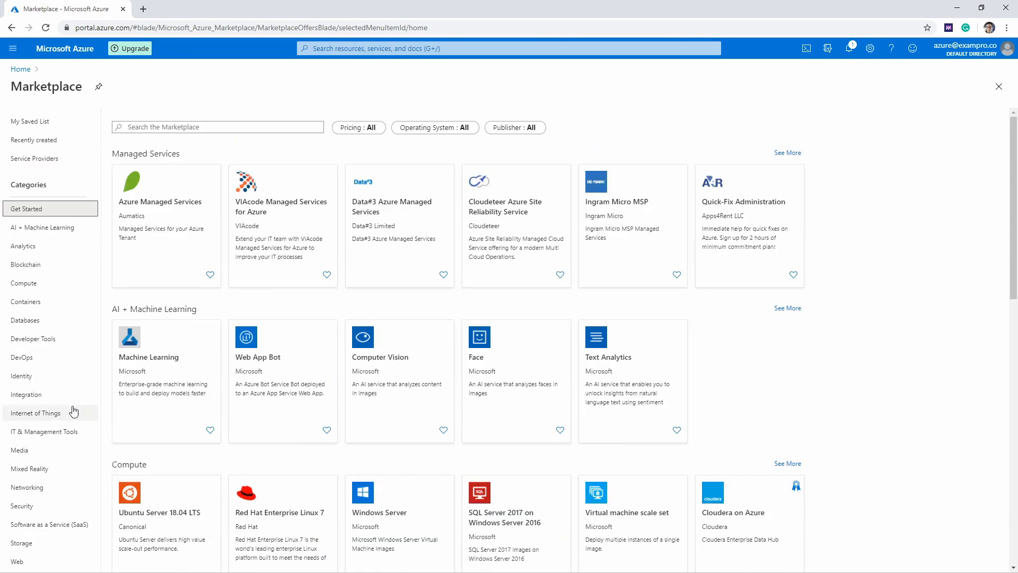
mouse_move(74, 407)
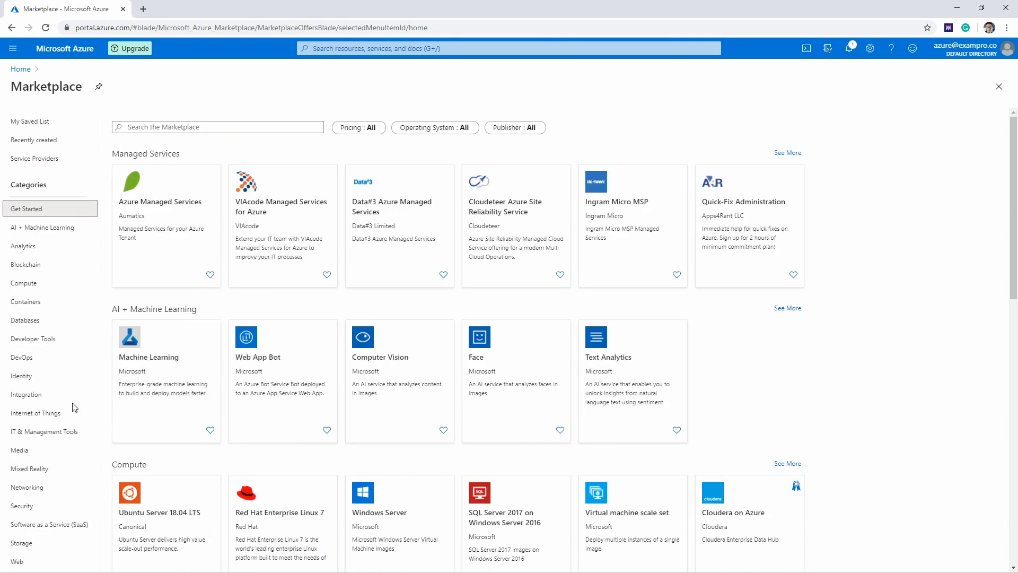
Step: Search the Marketplace for 'wordpress', open the WordPress offer, and review its Plans and Overview
type("wordpress")
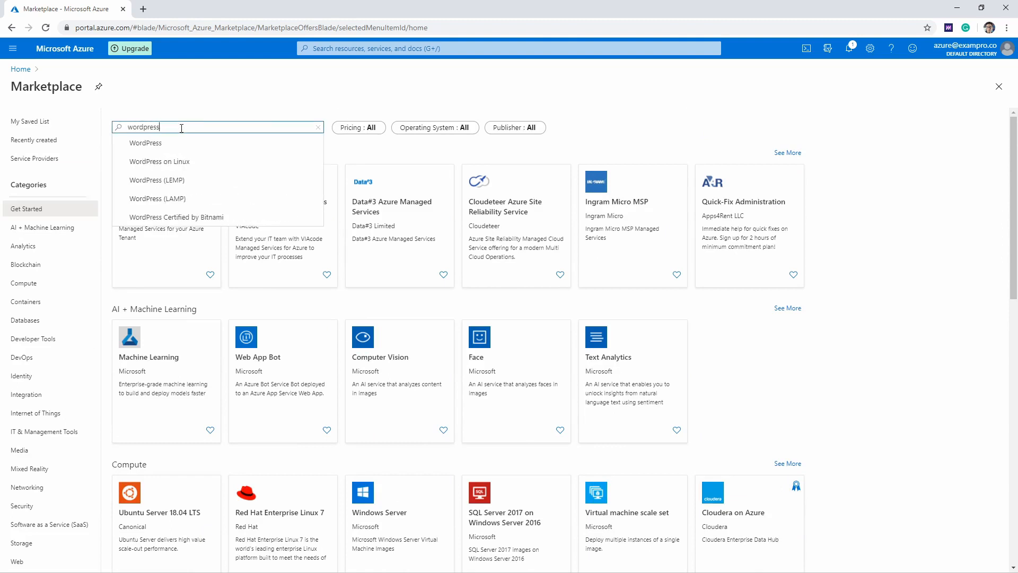
key("Enter")
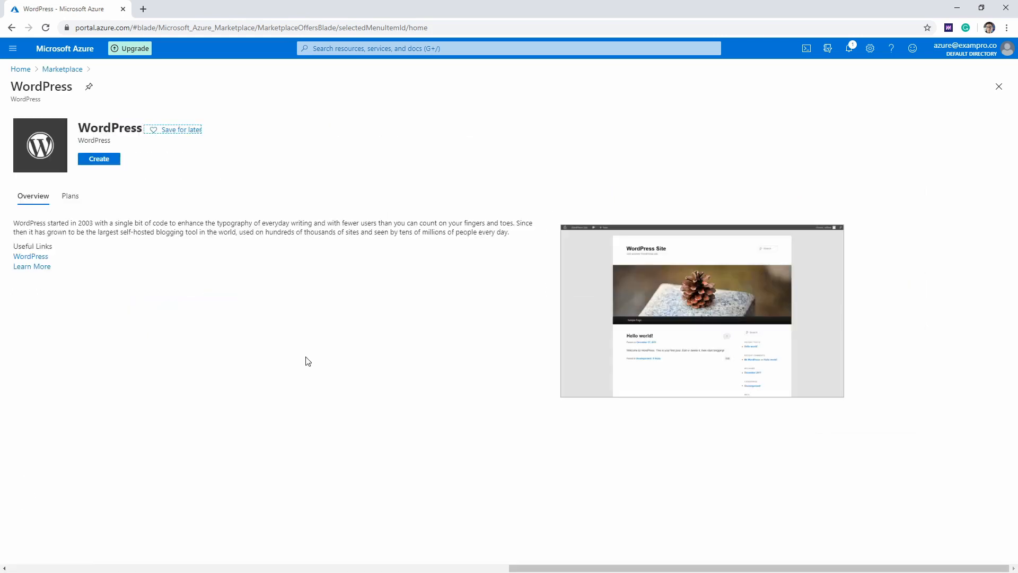
left_click(69, 196)
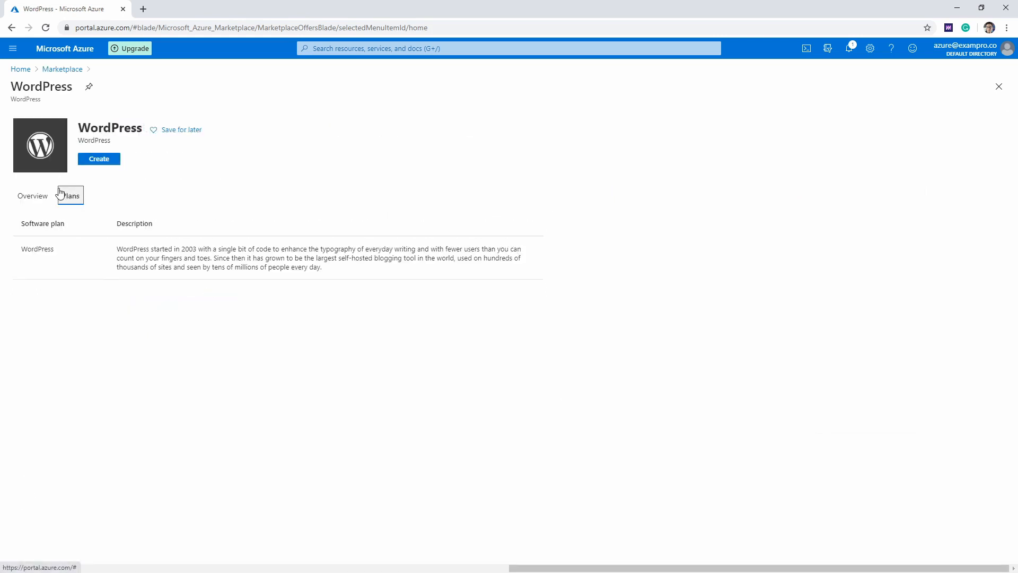
left_click(32, 196)
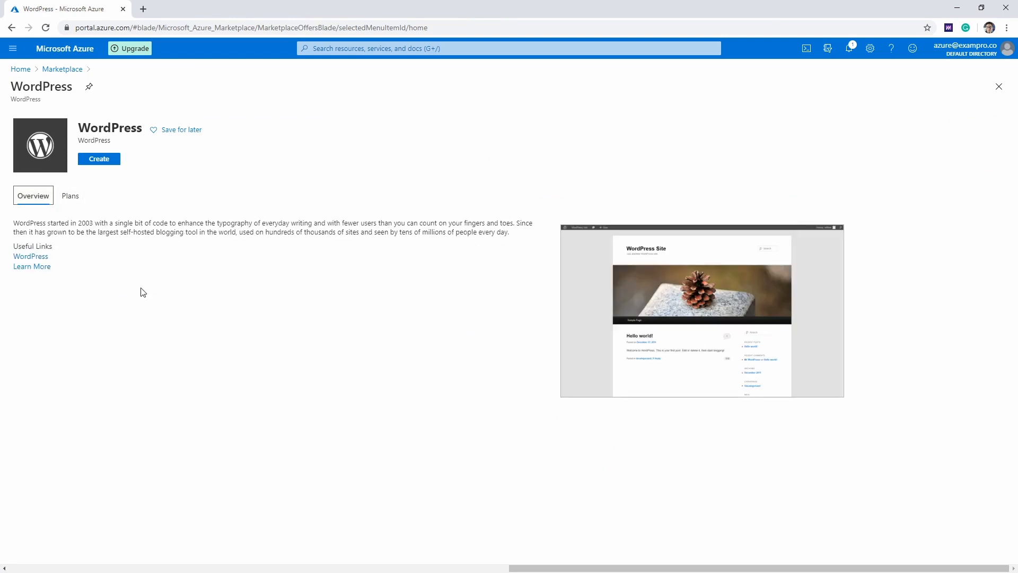
mouse_move(67, 96)
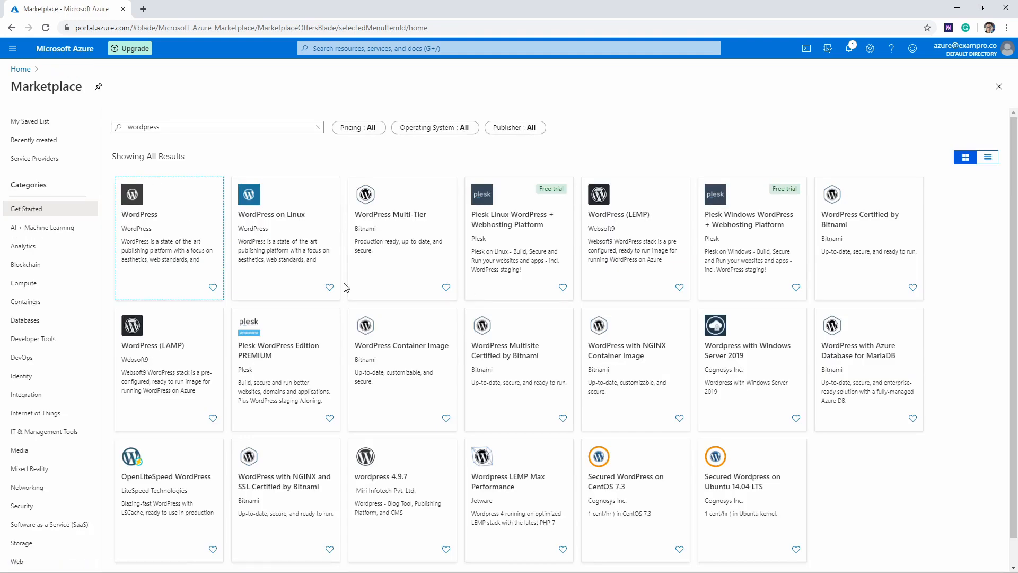
mouse_move(410, 249)
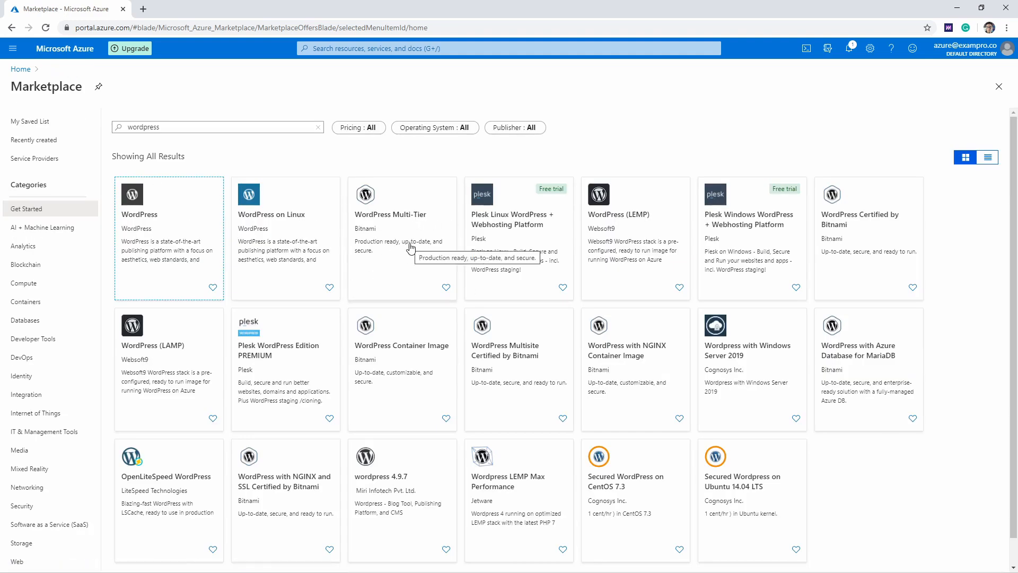
Step: Go back to the Marketplace WordPress search results
left_click(26, 301)
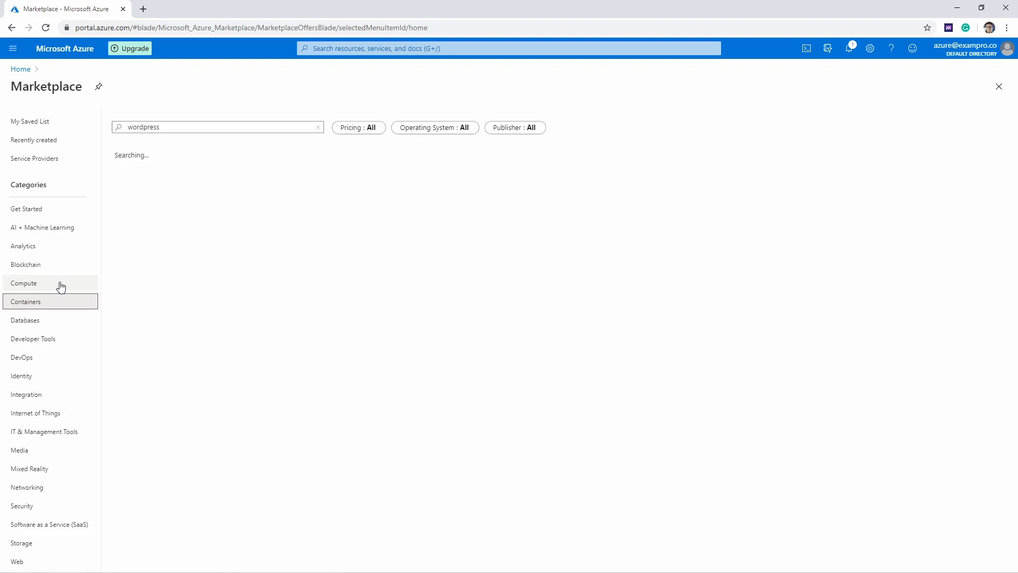